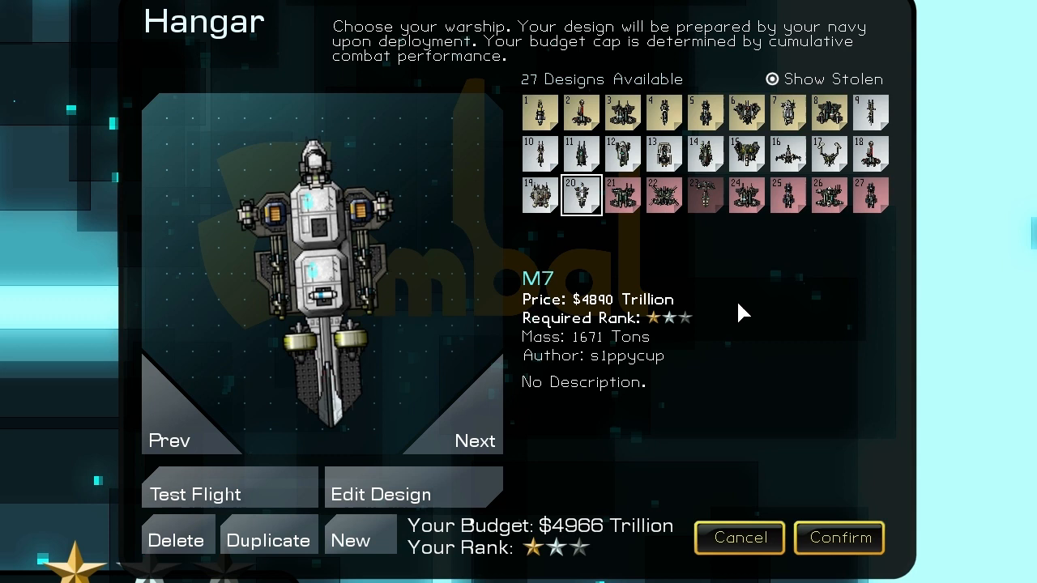
- Preview the TONv95 Bloc II, then confirm the M7 as the warship
left_click(580, 152)
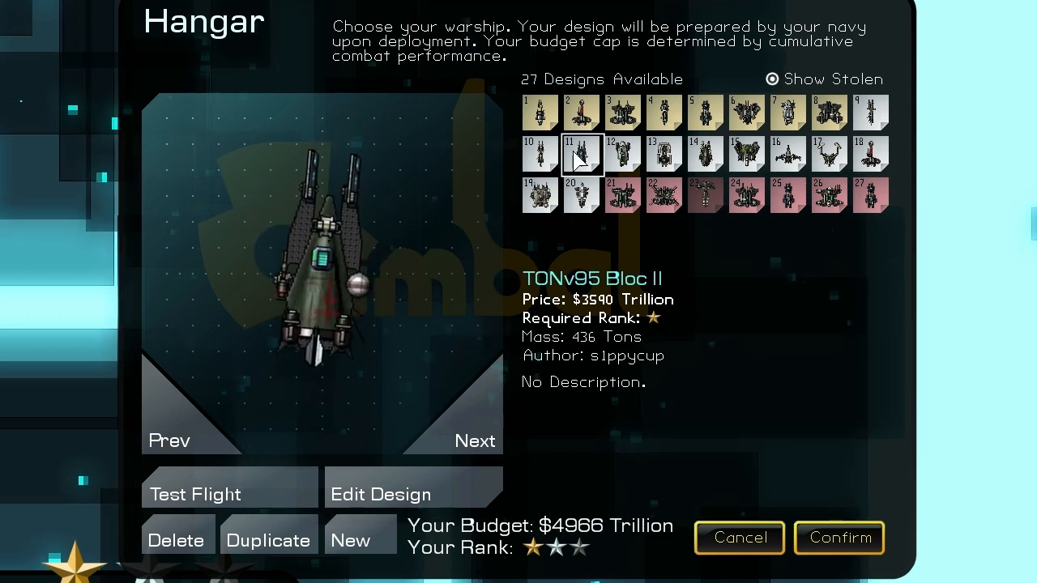
left_click(582, 194)
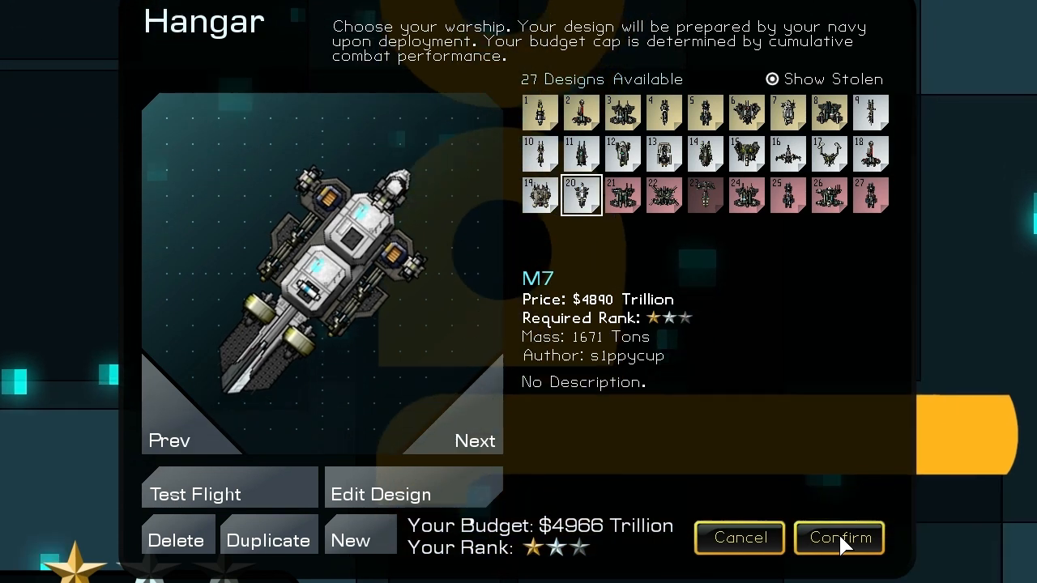
left_click(839, 538)
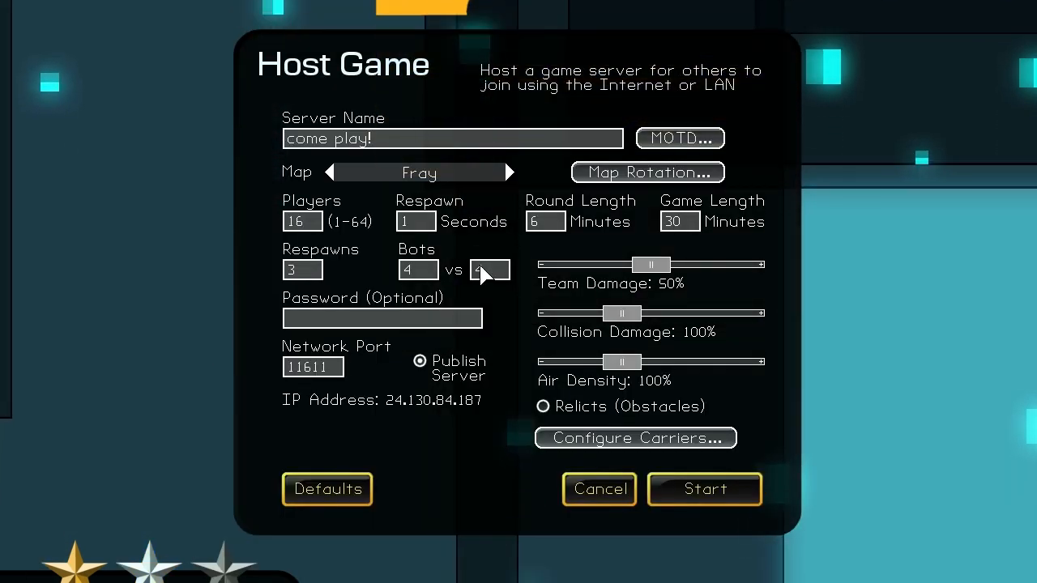
- Launch the hosted 'come play!' match and dismiss its welcome message
left_click(703, 489)
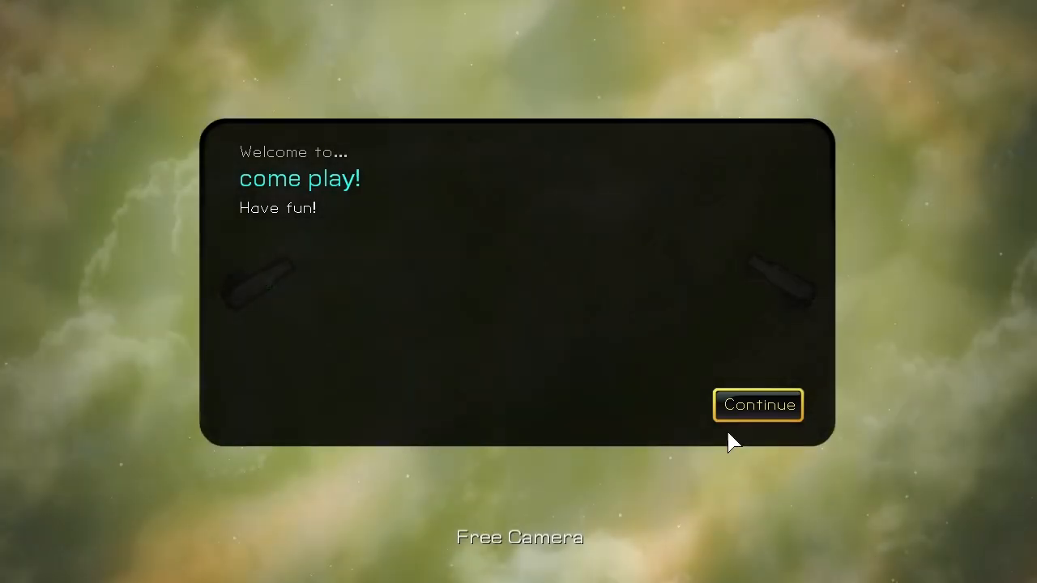
left_click(758, 405)
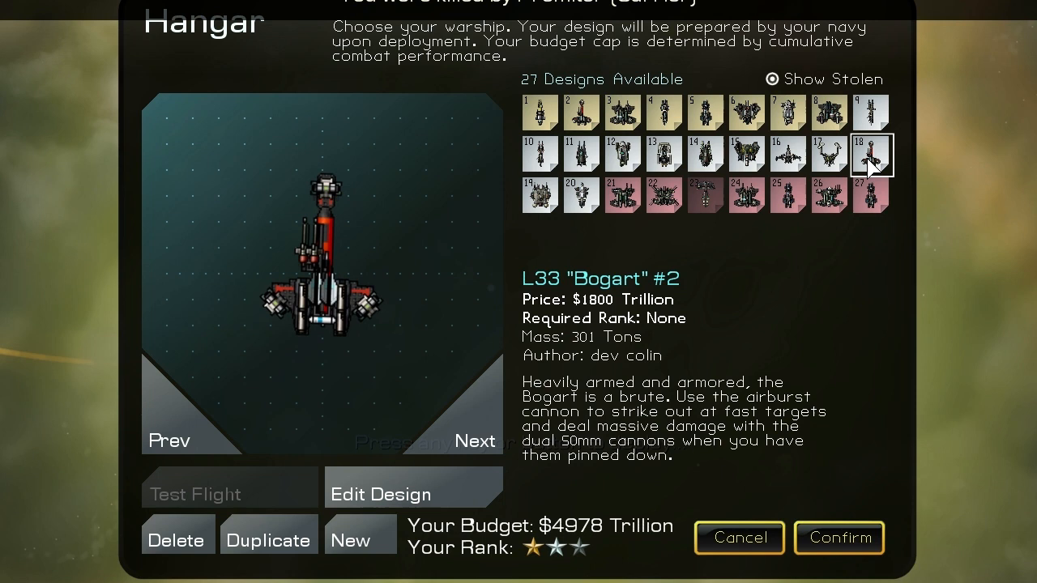
- Preview the Y41, then confirm the Sukhoi-75x as the next warship
left_click(828, 153)
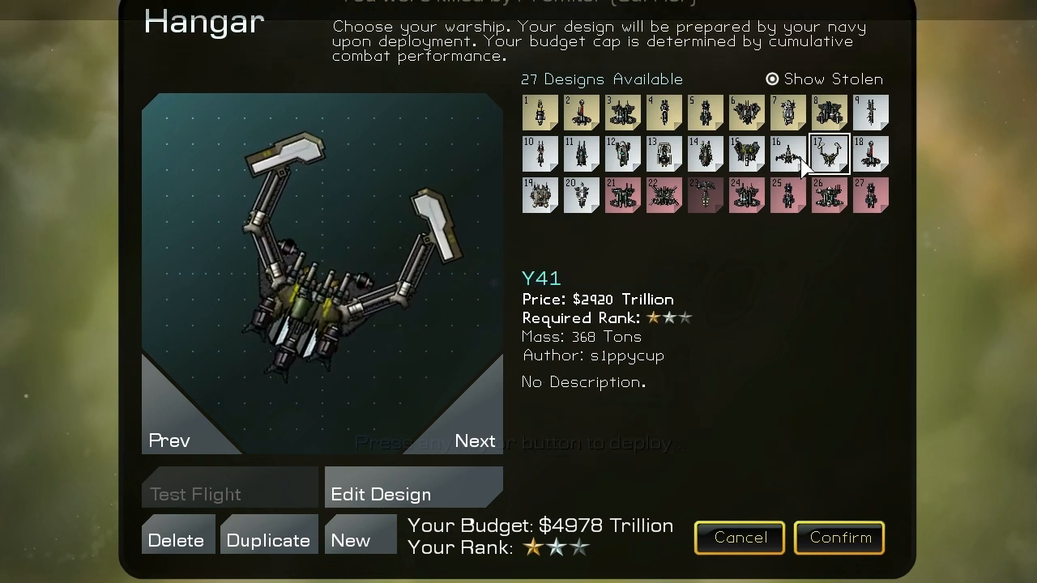
left_click(787, 152)
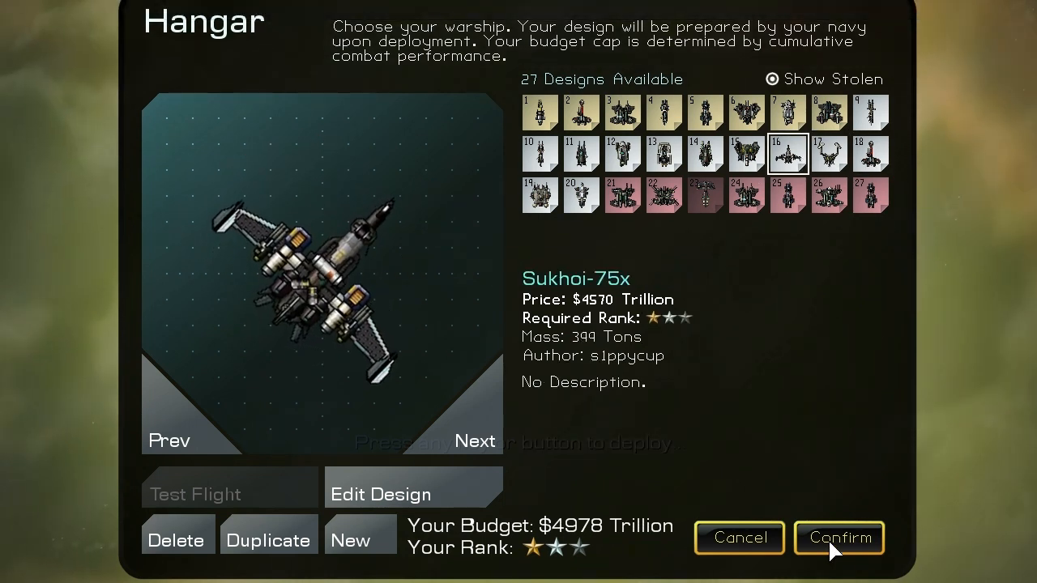
left_click(839, 538)
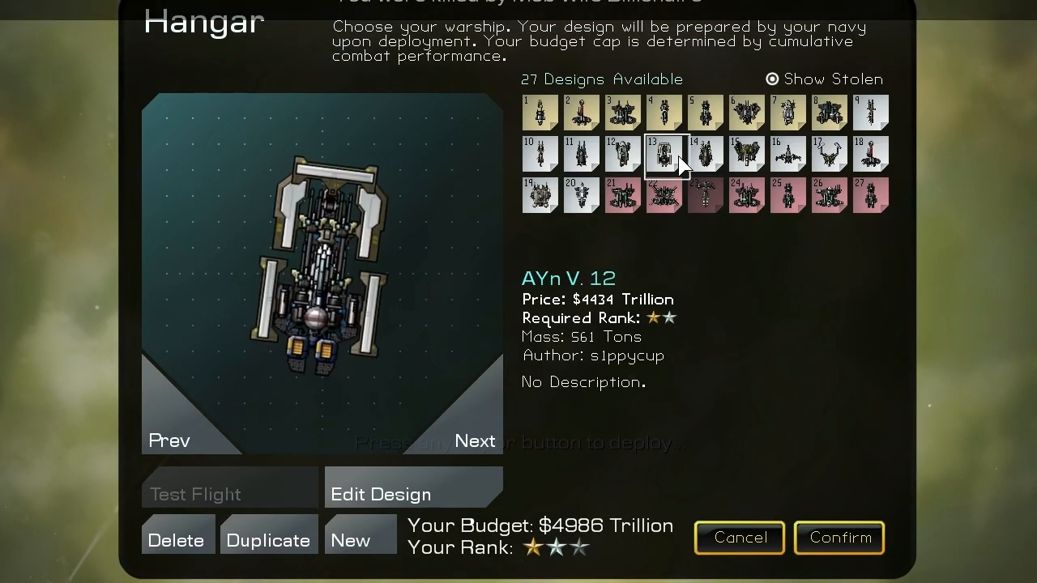
- Confirm the XHI-j Series as the warship and deploy it into the match
left_click(622, 154)
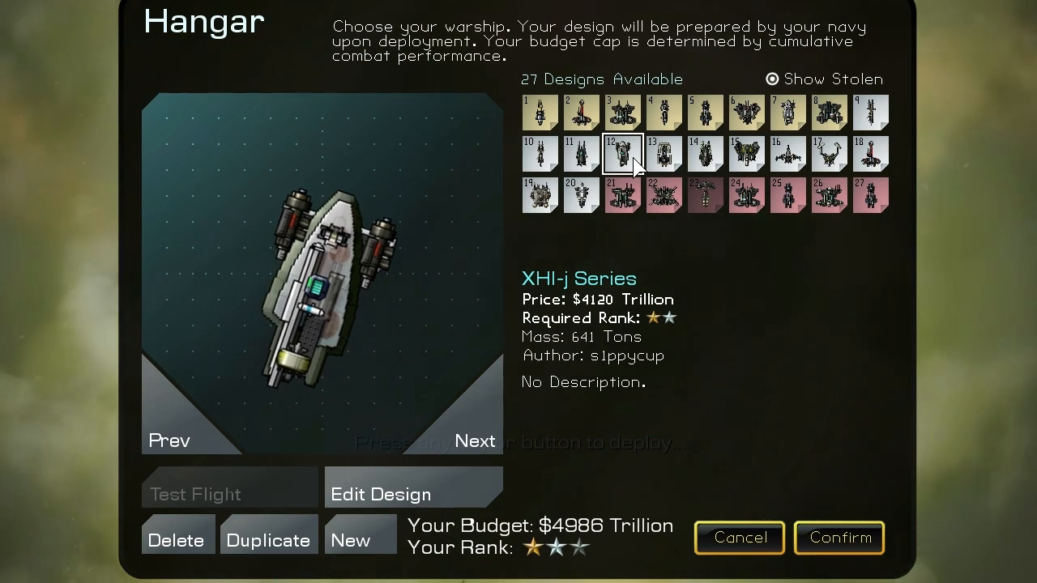
left_click(839, 538)
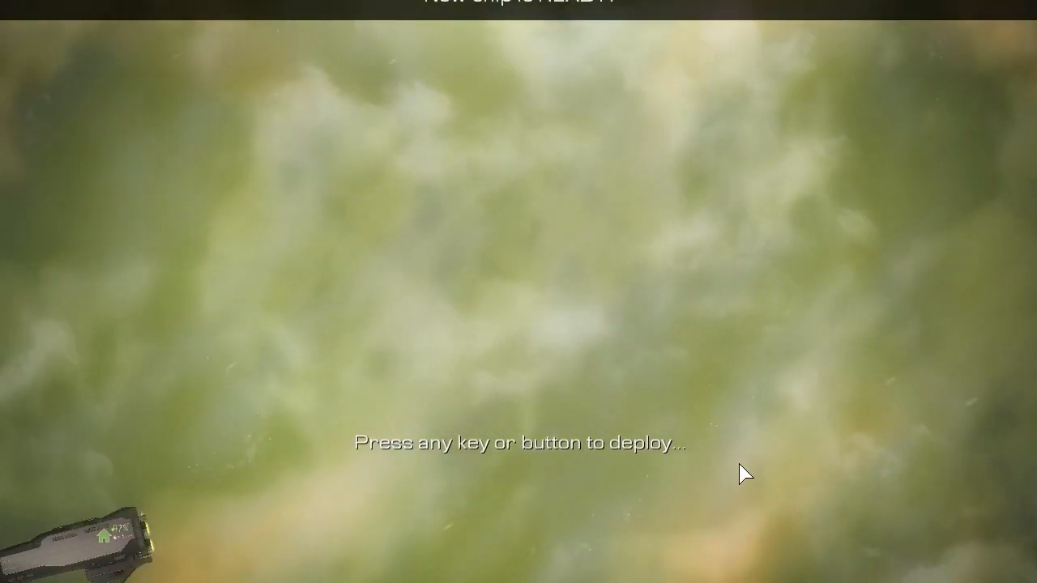
key("space")
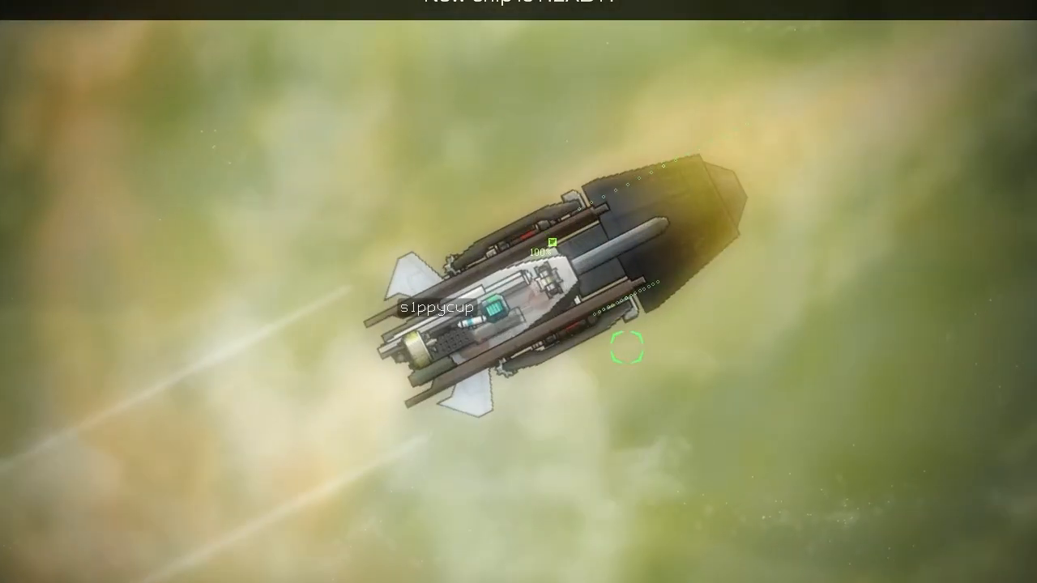